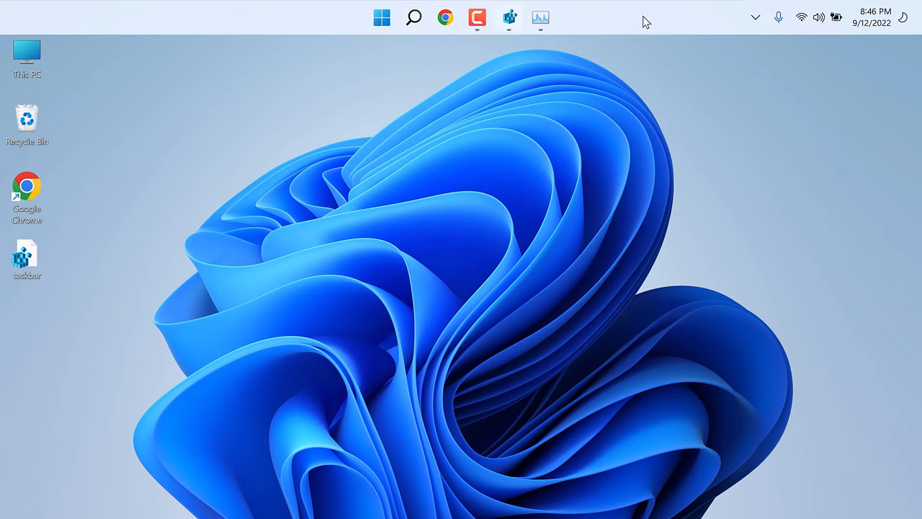
mouse_move(545, 180)
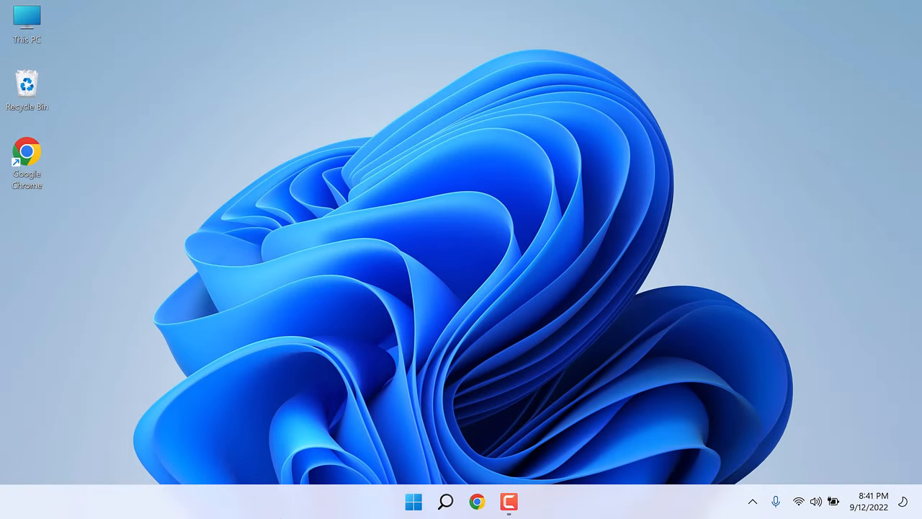
mouse_move(361, 390)
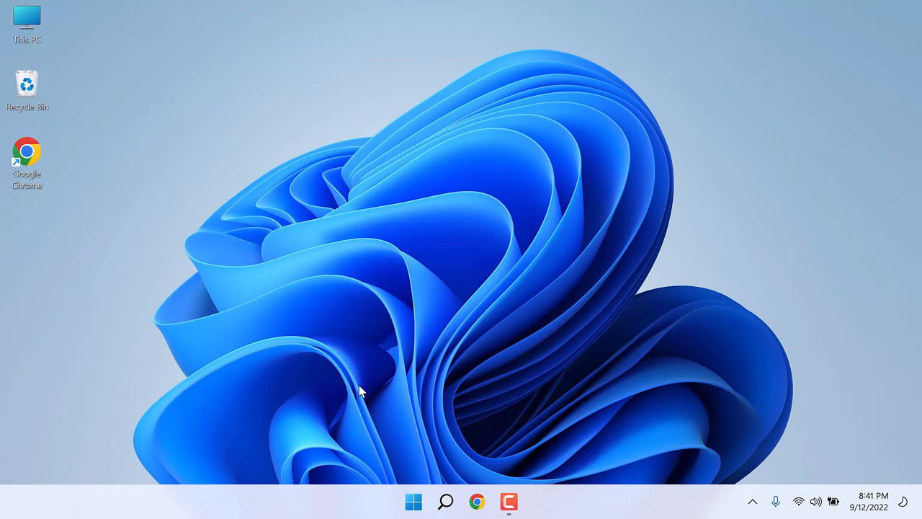
mouse_move(337, 503)
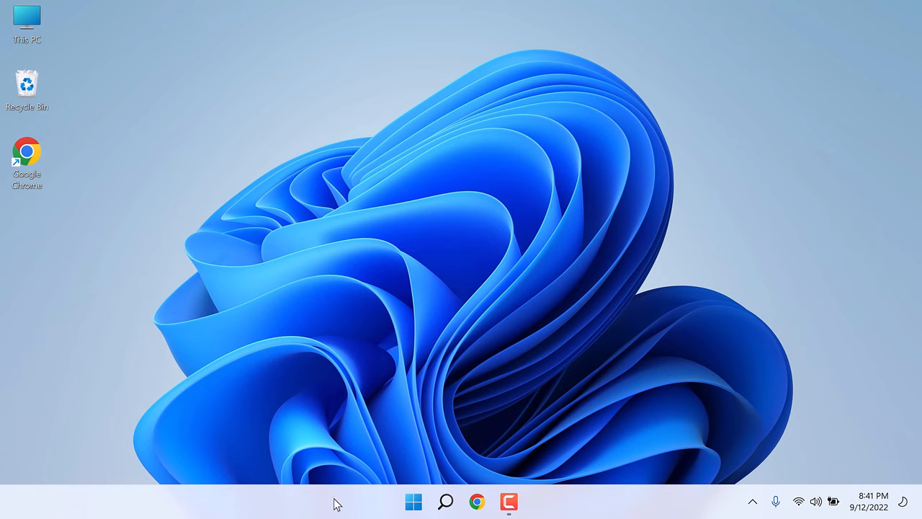
mouse_move(385, 457)
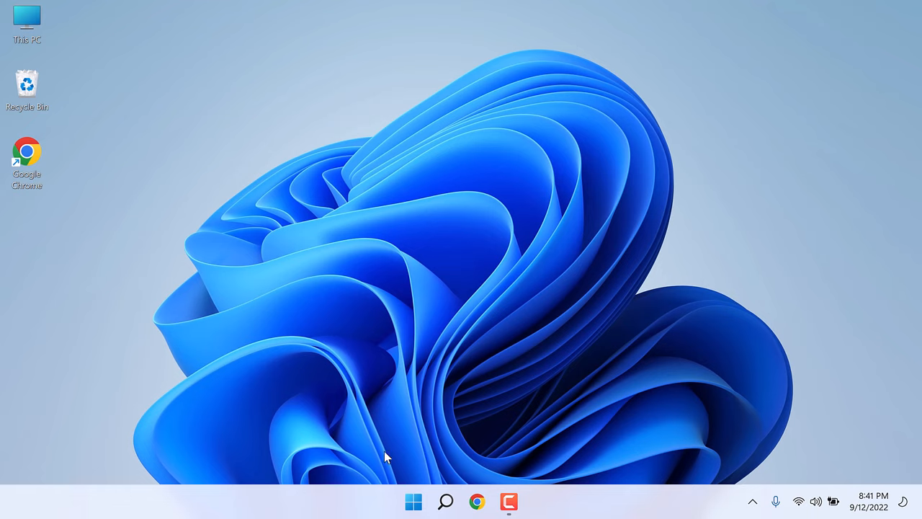
mouse_move(346, 425)
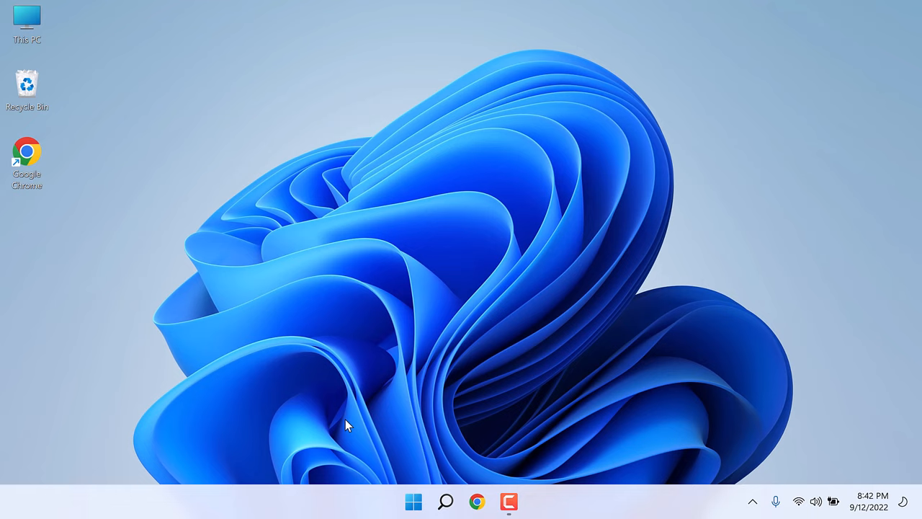
mouse_move(544, 402)
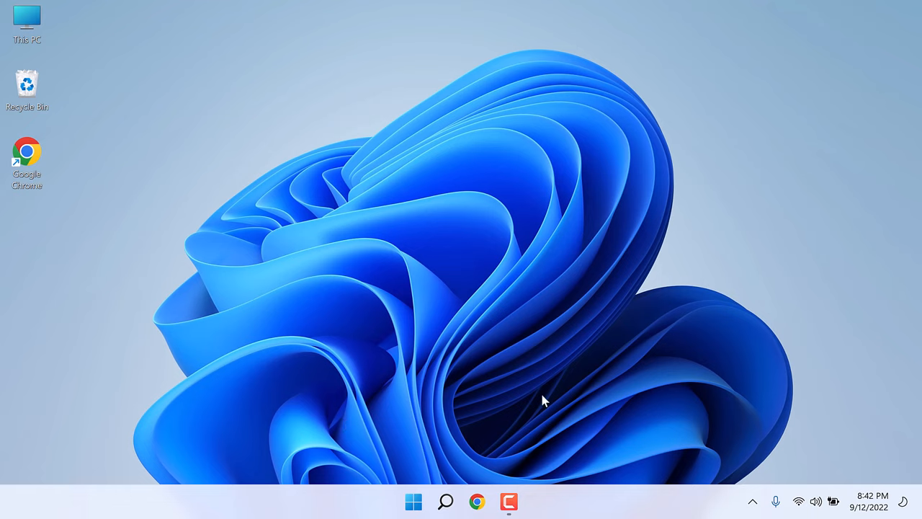
mouse_move(581, 511)
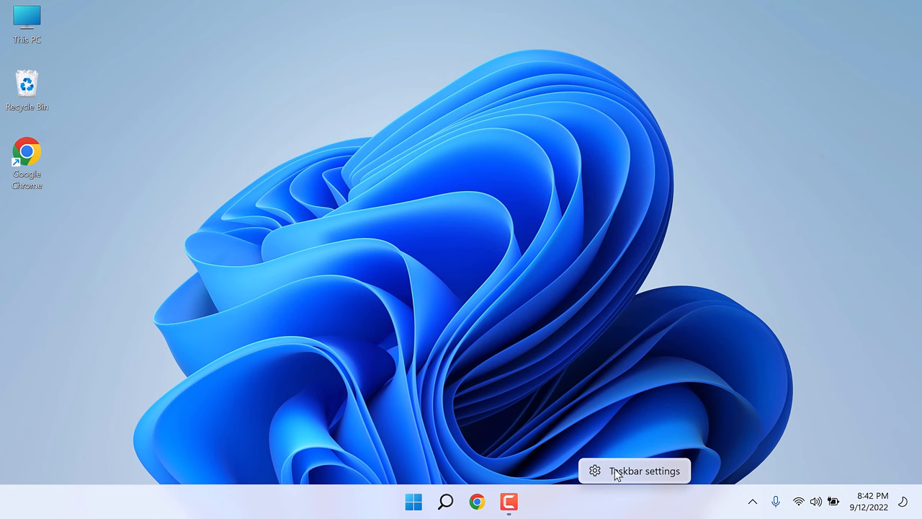
Step: Open the taskbar settings page, then close the settings window
left_click(643, 471)
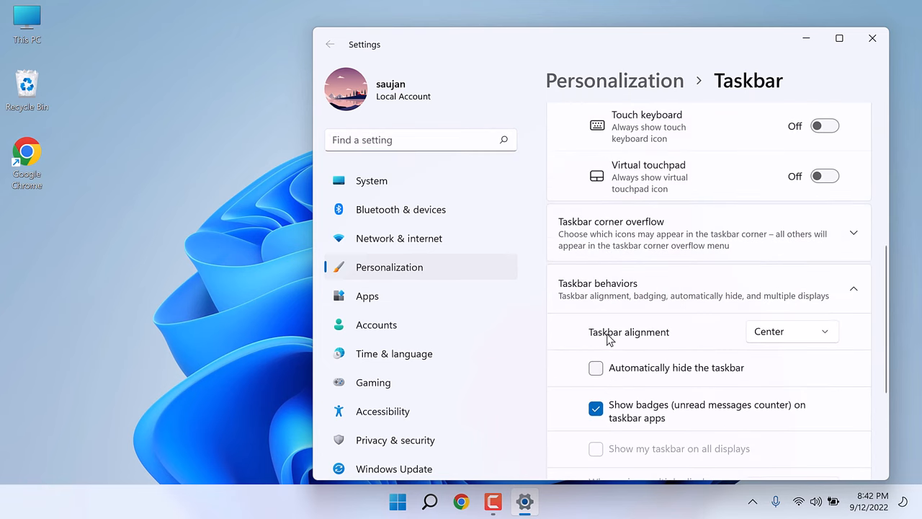
left_click(791, 332)
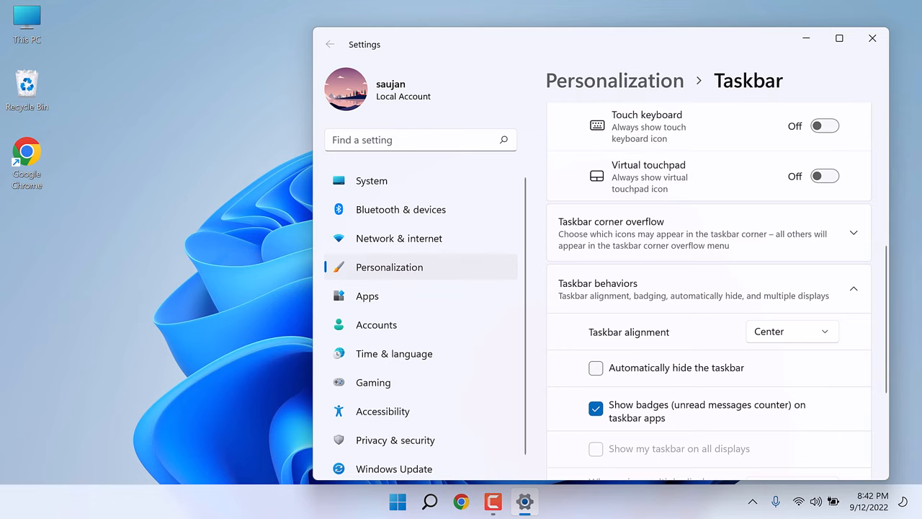
mouse_move(872, 122)
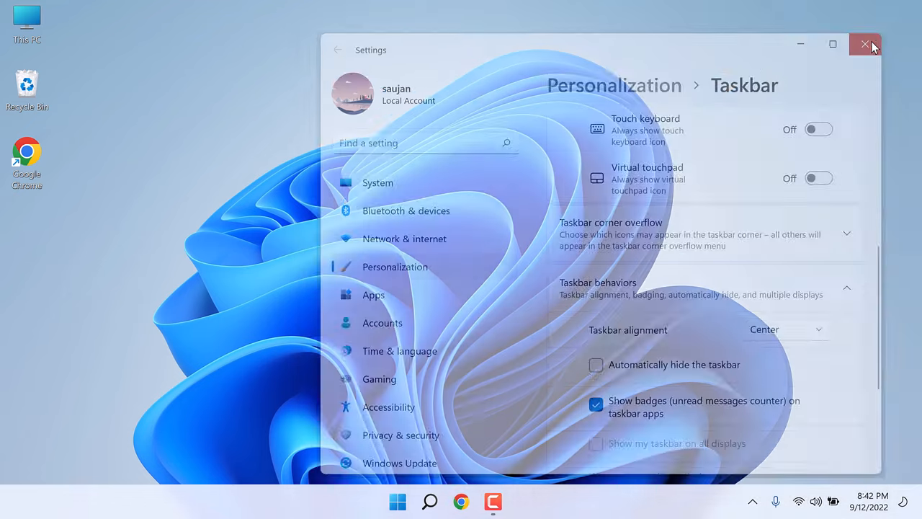
left_click(865, 44)
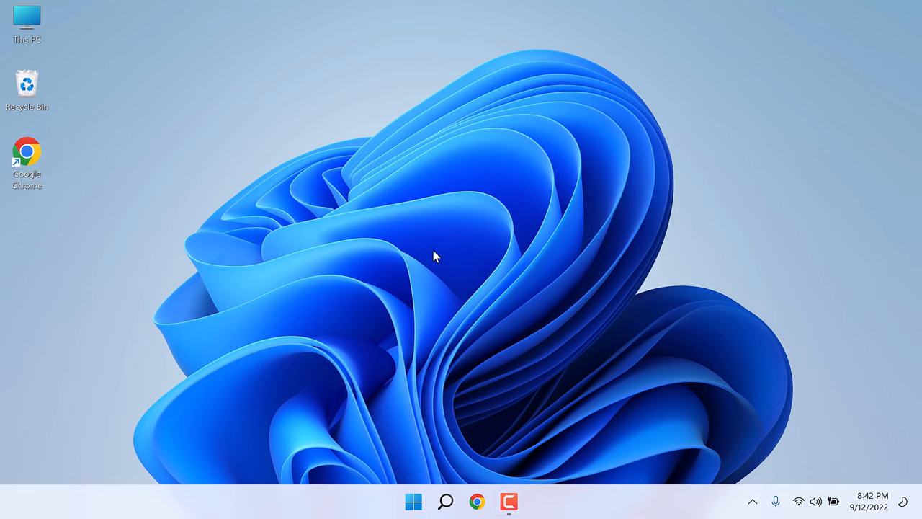
Step: Search the Start menu for 'registry Editor' and launch the best match
left_click(413, 501)
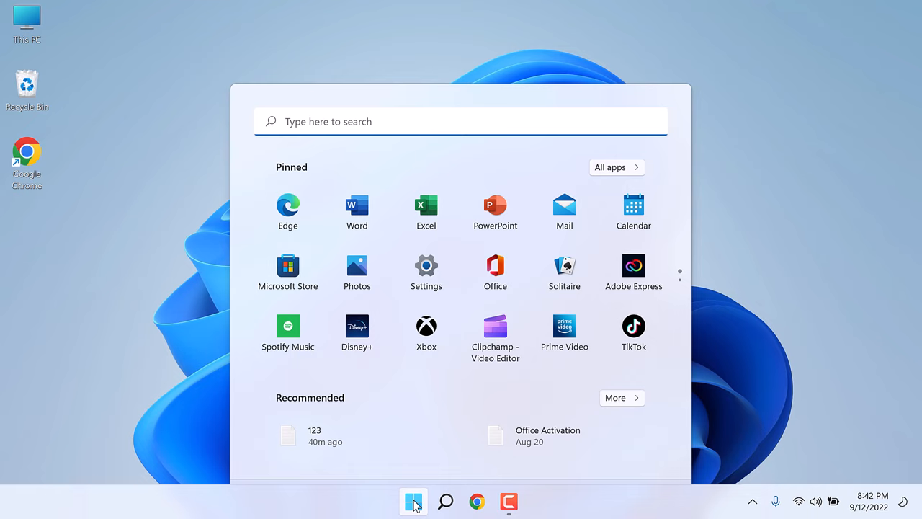
type("registry Editor")
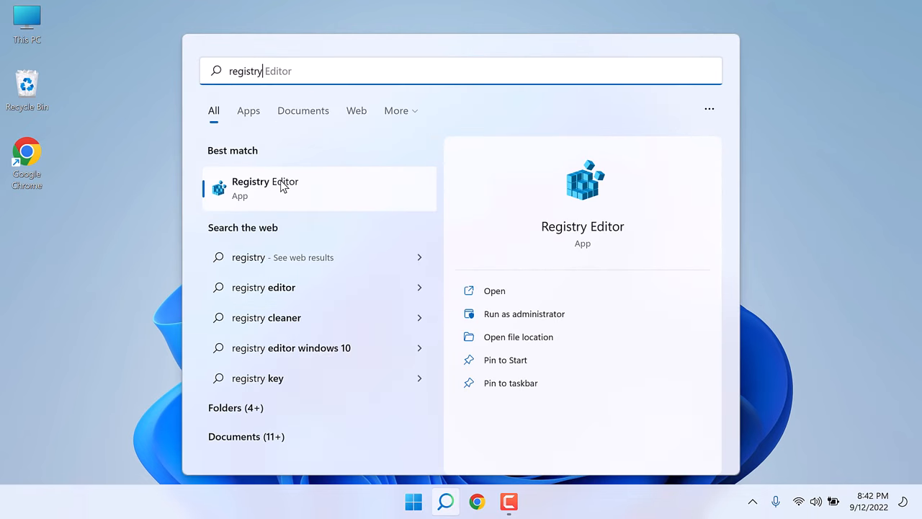
left_click(265, 188)
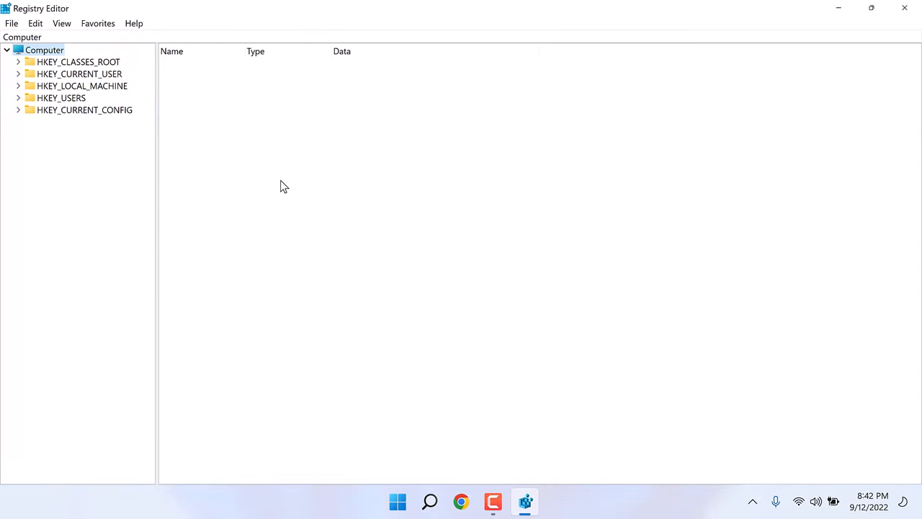
mouse_move(260, 157)
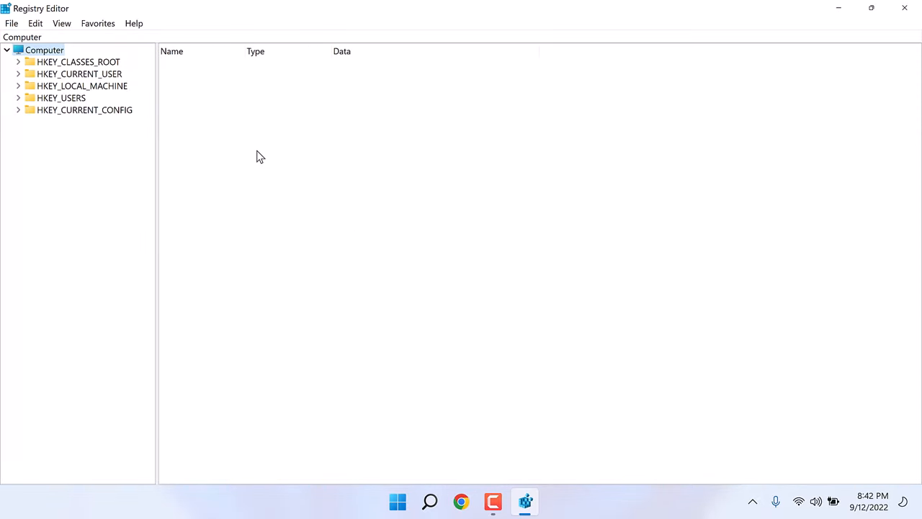
mouse_move(18, 73)
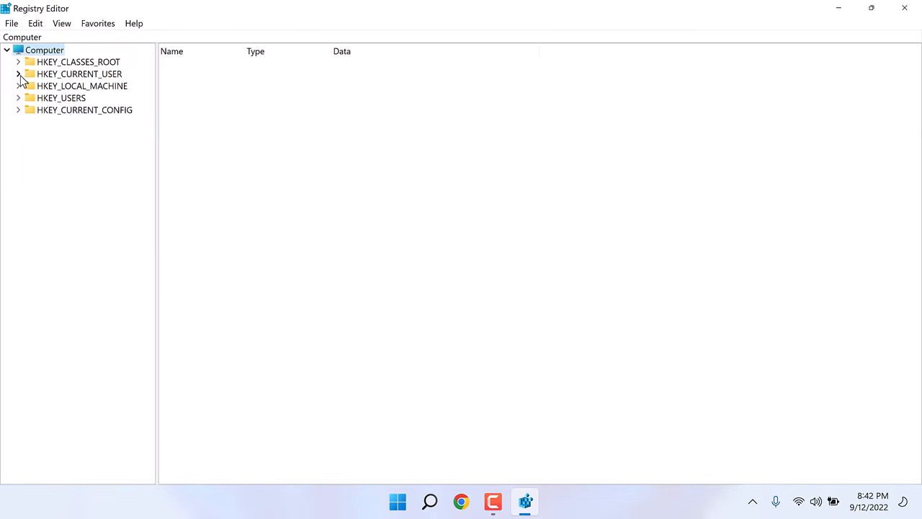
Step: Navigate HKEY_CURRENT_USER > Software > Microsoft > Windows > CurrentVersion > Explorer to select StuckRects3
left_click(18, 73)
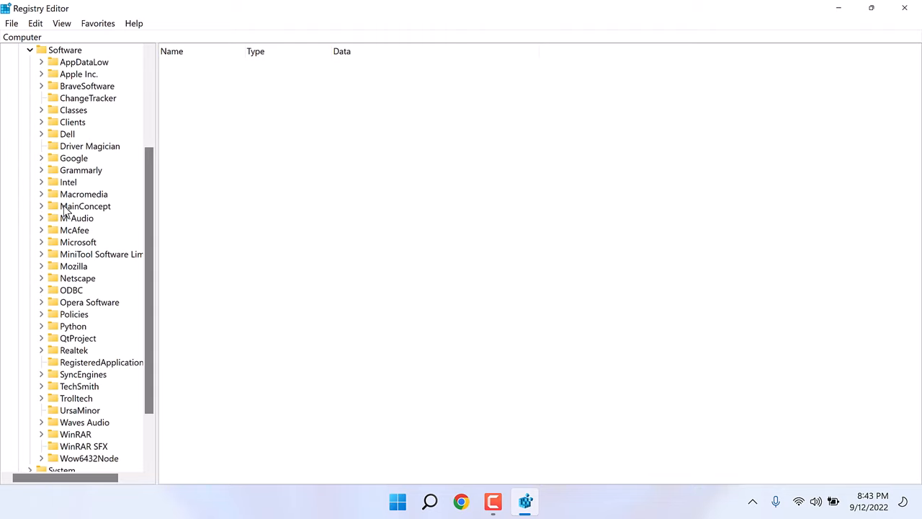
double_click(77, 241)
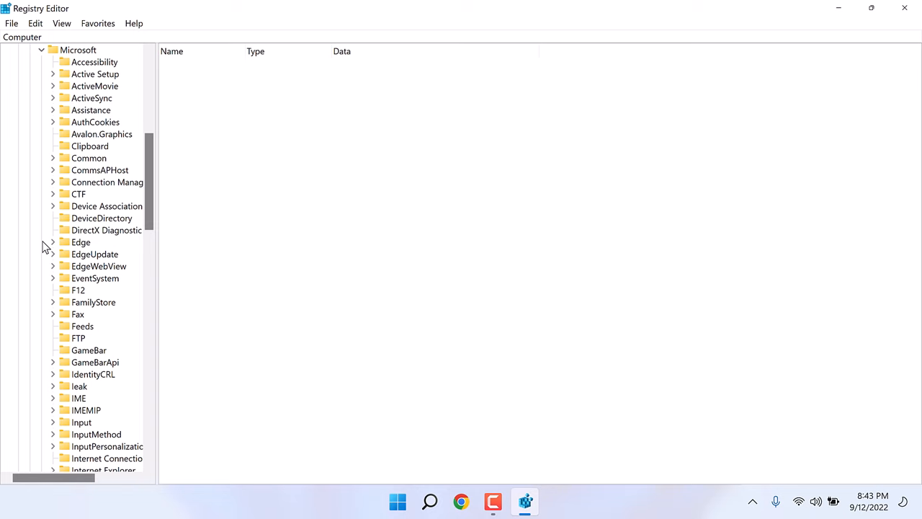
scroll("down", 3)
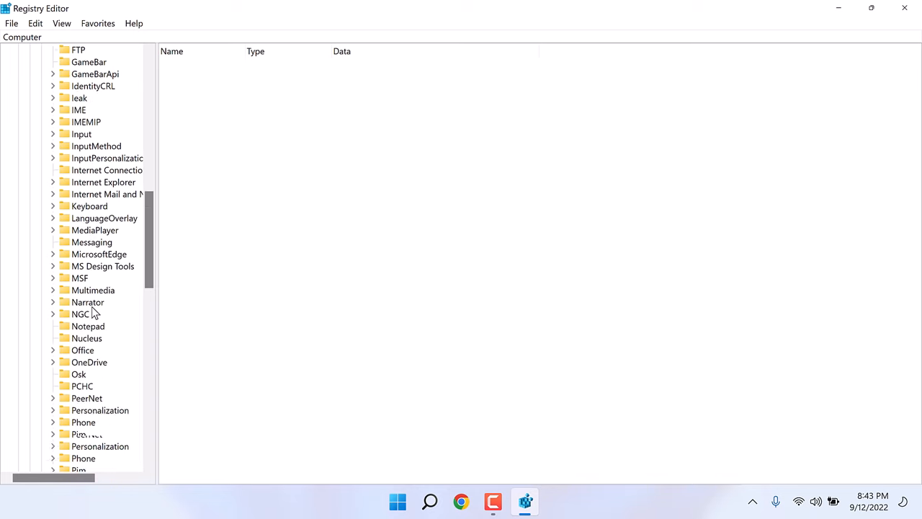
scroll("down", 3)
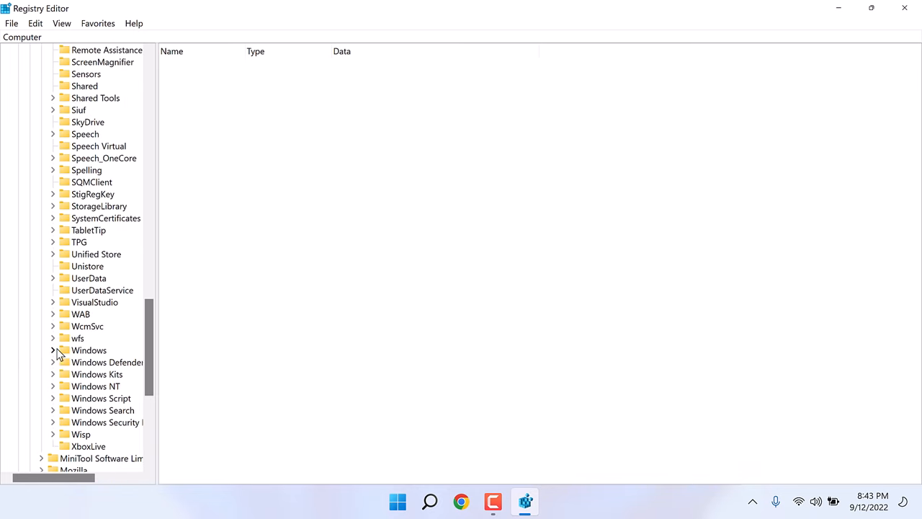
left_click(53, 350)
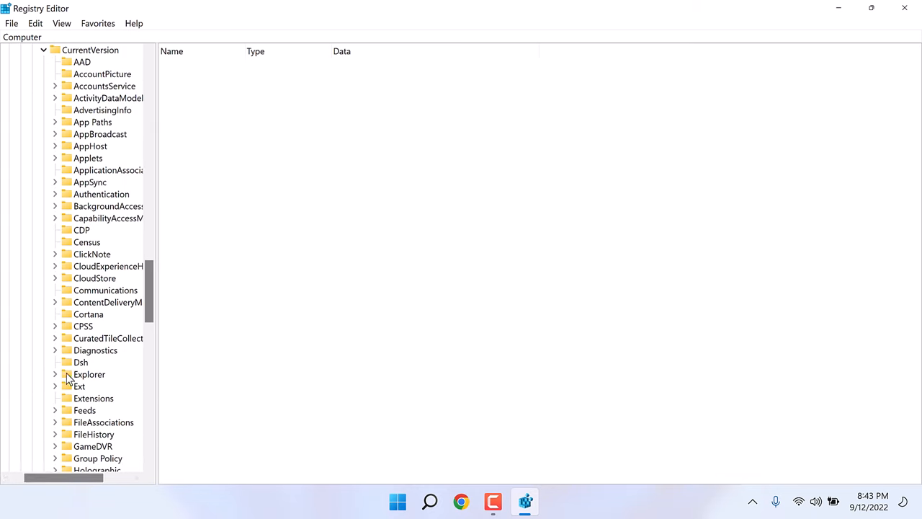
scroll("down", 3)
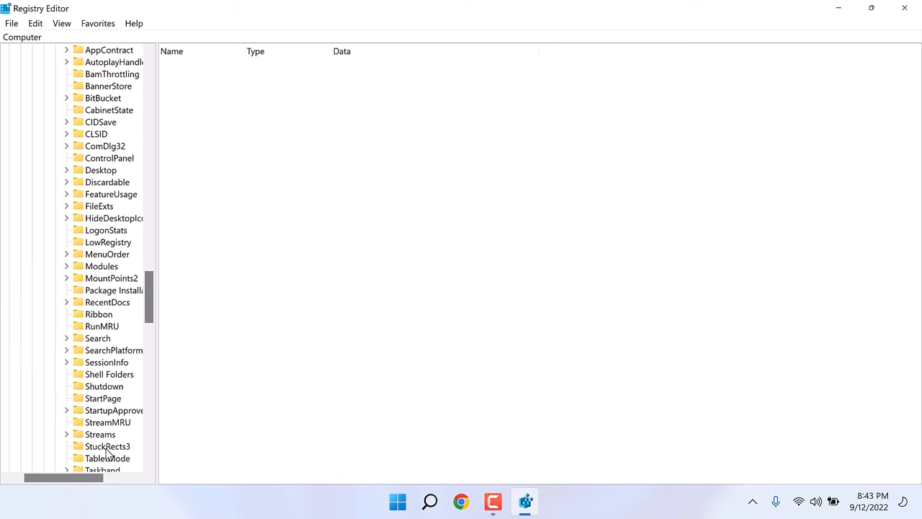
left_click(107, 446)
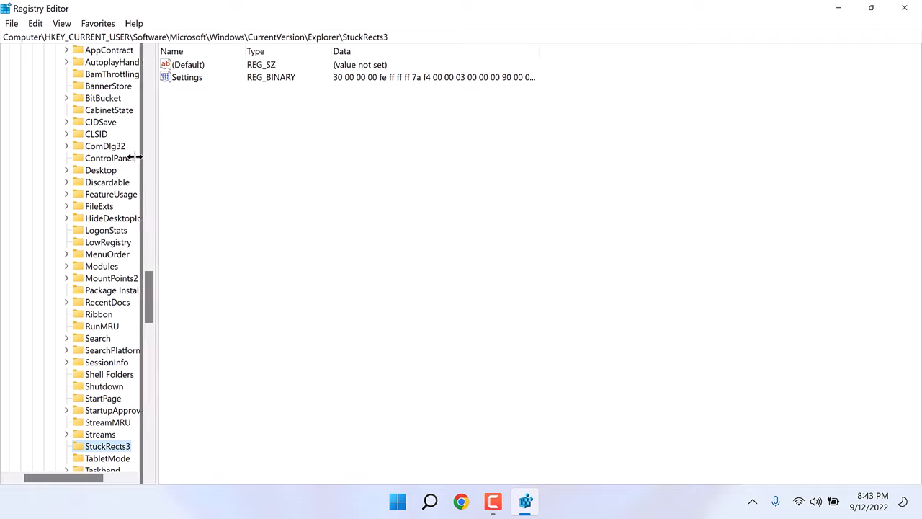
Step: Select the Settings value, then bring up the StuckRects3 key's context menu
left_click(187, 77)
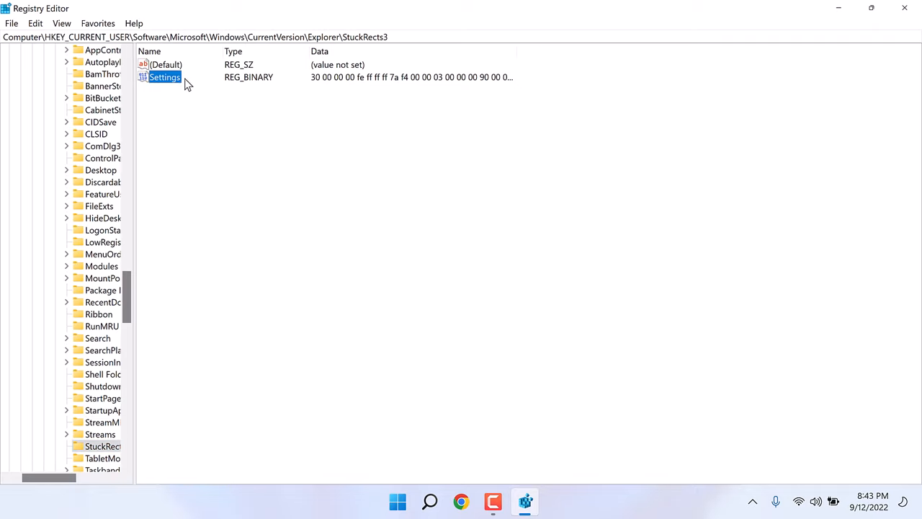
mouse_move(178, 87)
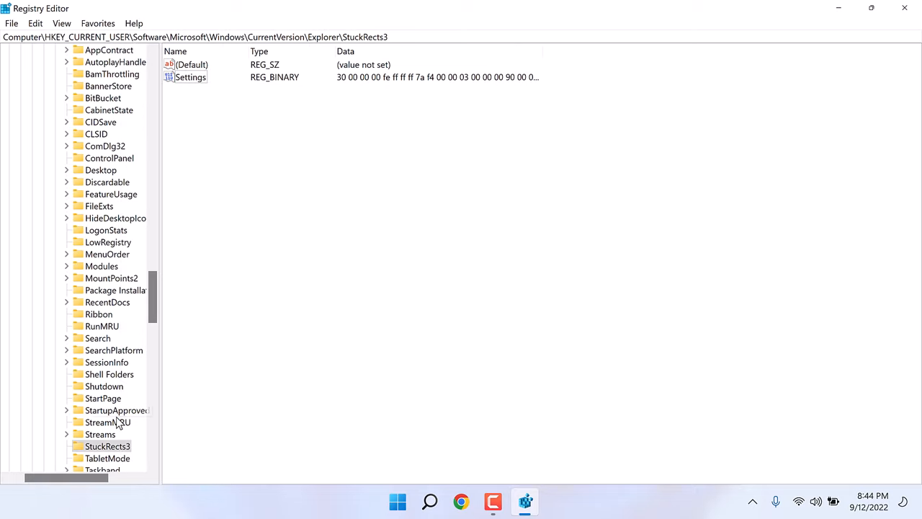
right_click(106, 446)
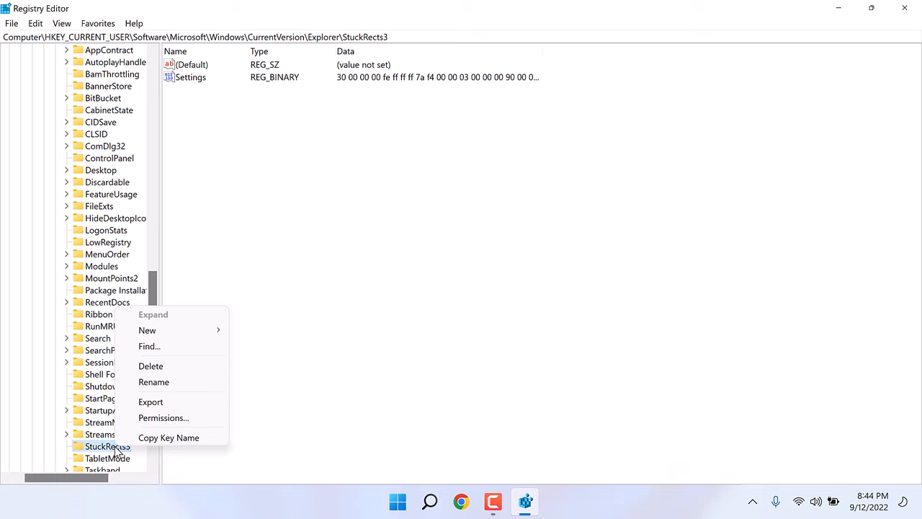
Step: Export the StuckRects3 key to the Desktop as a file named 'taskbar'
left_click(150, 401)
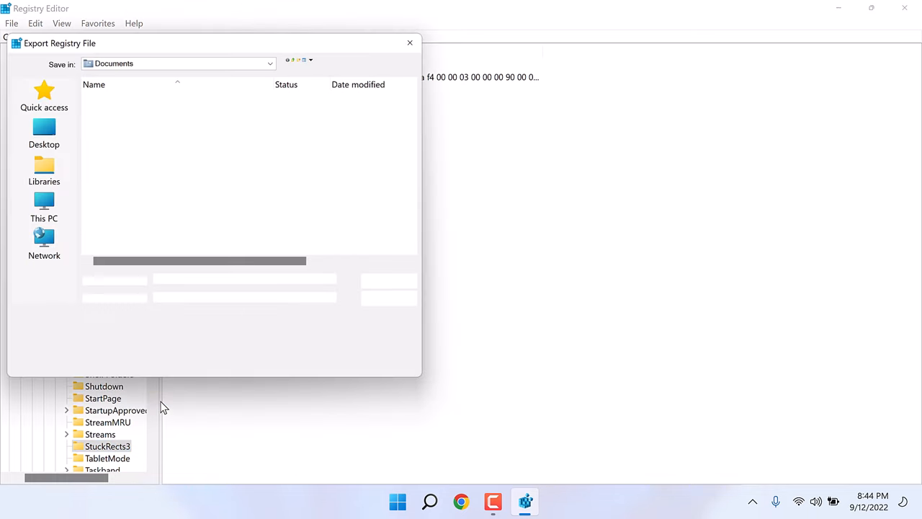
left_click(41, 132)
type("t")
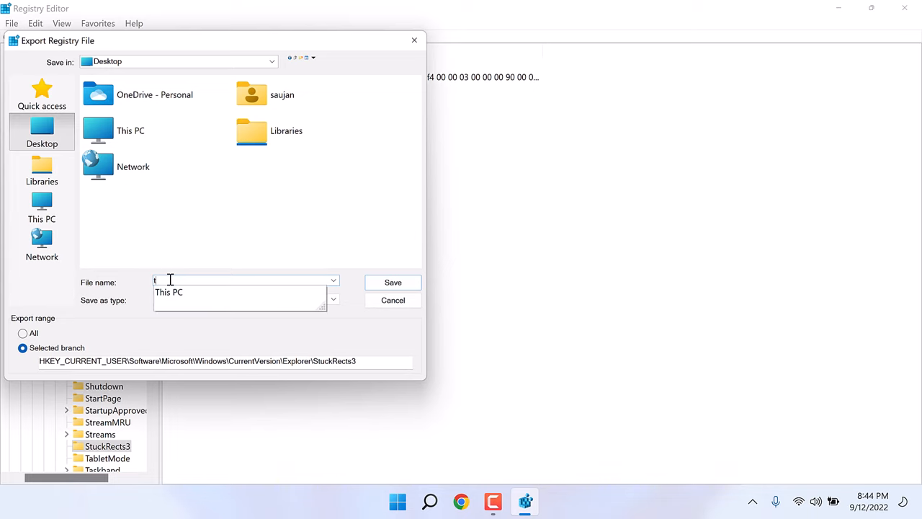
type("askbar")
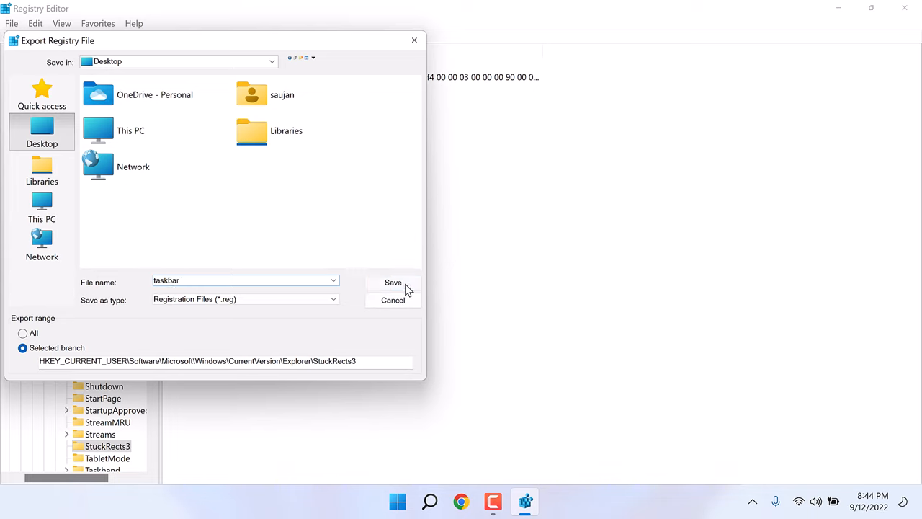
left_click(392, 282)
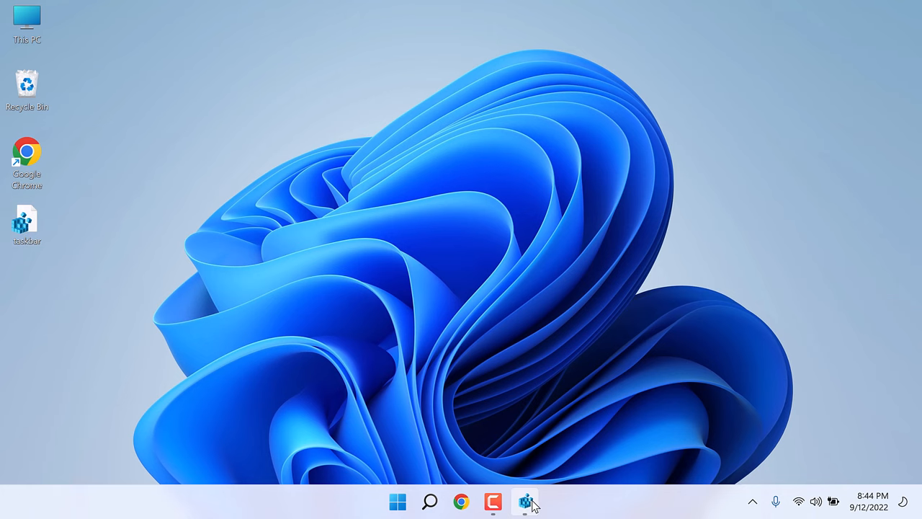
Step: Change the Settings value's position byte in row 00000008 from 03 to 01
left_click(524, 502)
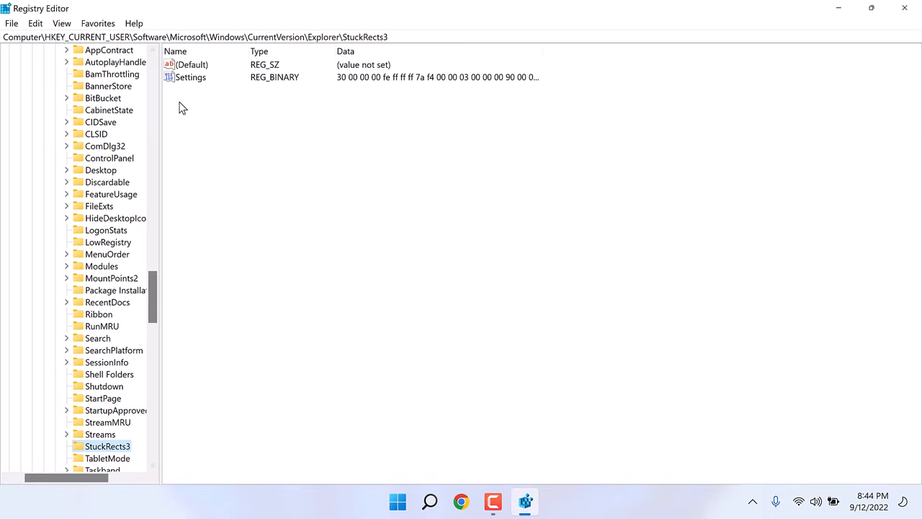
double_click(191, 77)
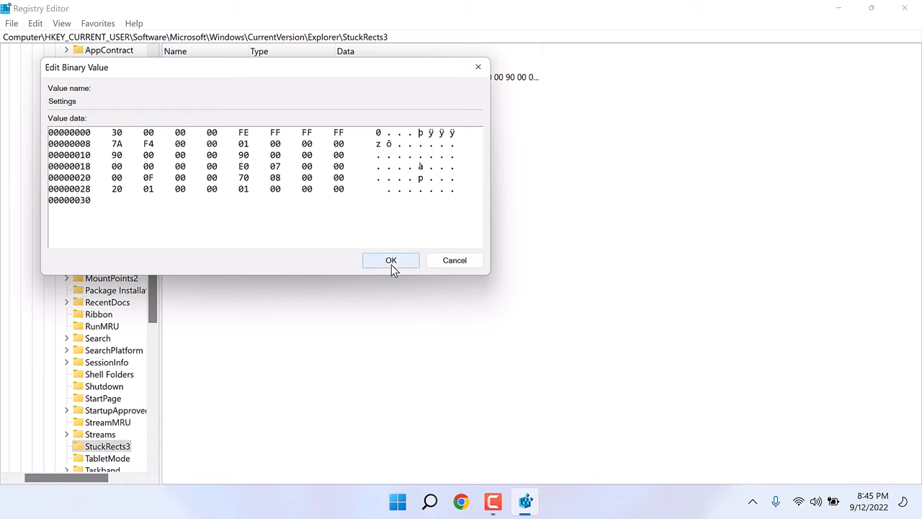
left_click(391, 260)
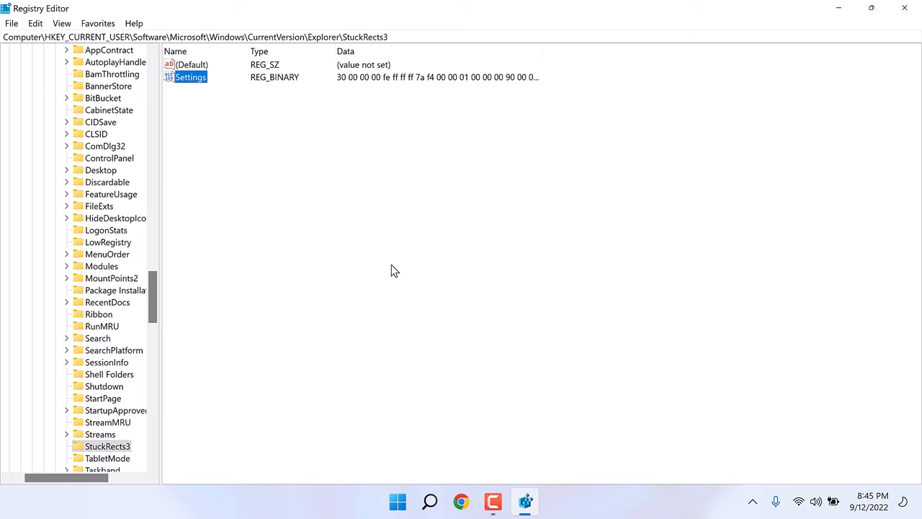
left_click(398, 502)
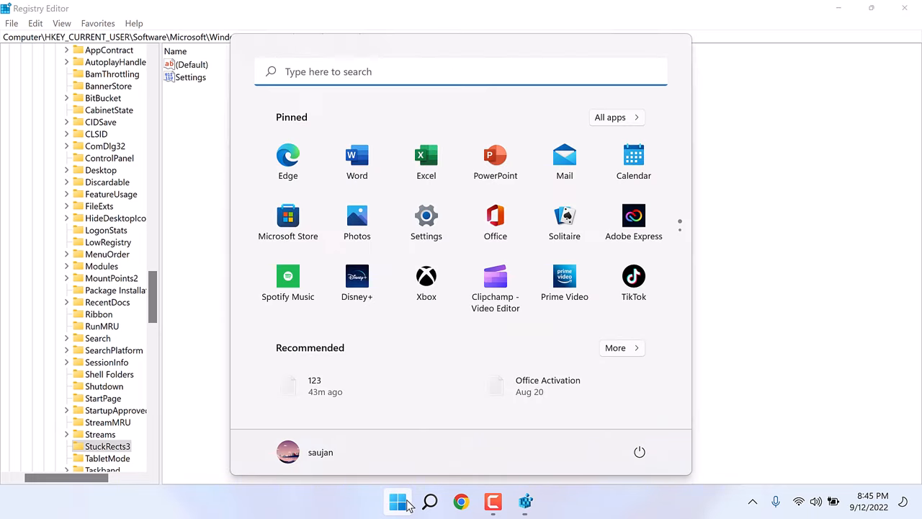
Step: Launch Task Manager, maximize its full process list, and restart Windows Explorer
type("taskbar settings")
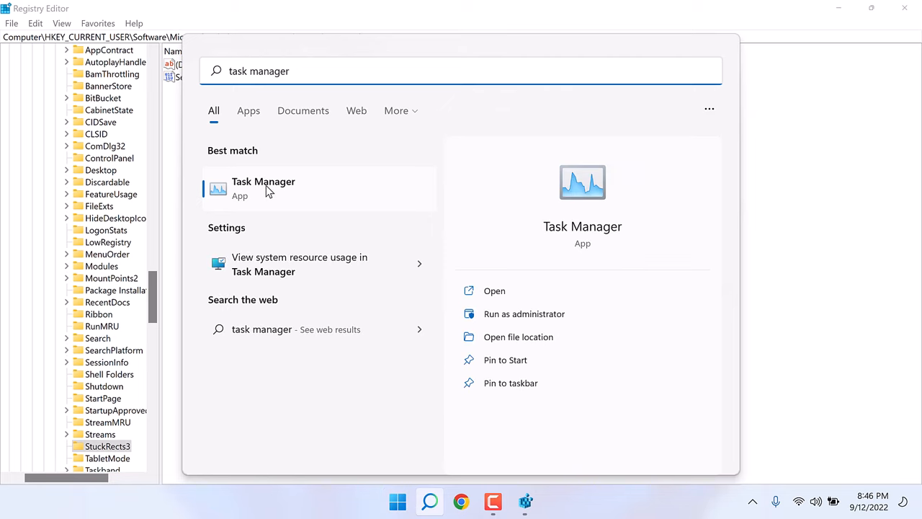
left_click(262, 188)
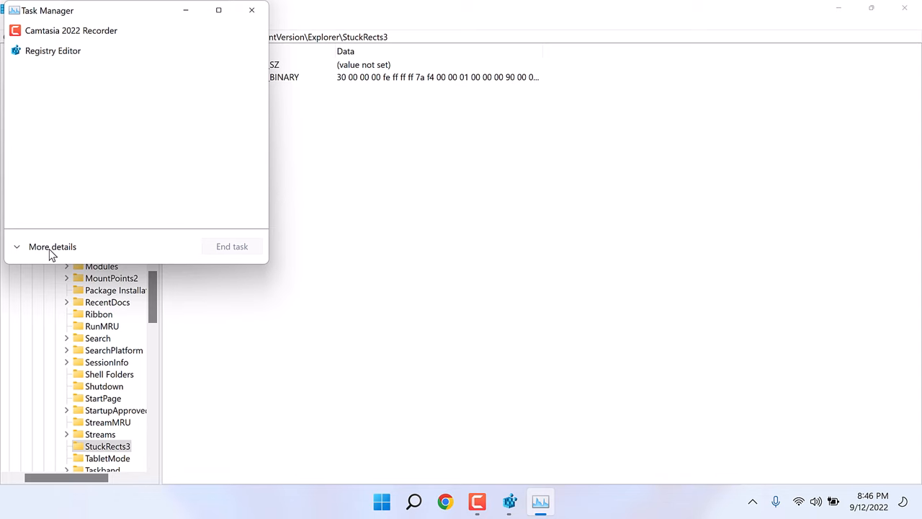
left_click(52, 246)
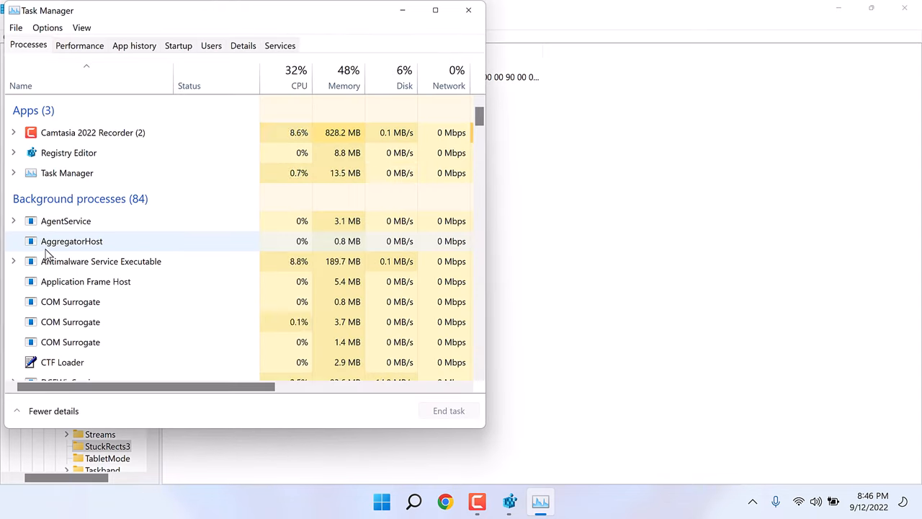
left_click(435, 10)
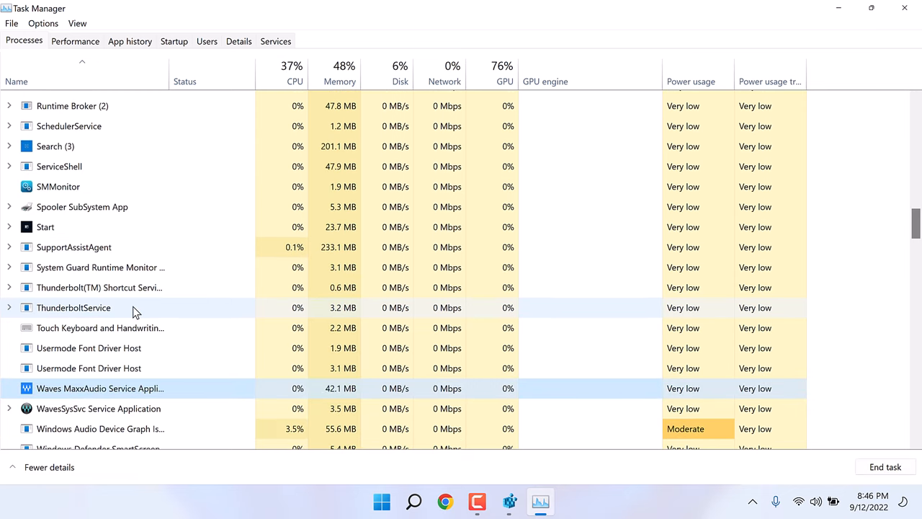
scroll("down", 3)
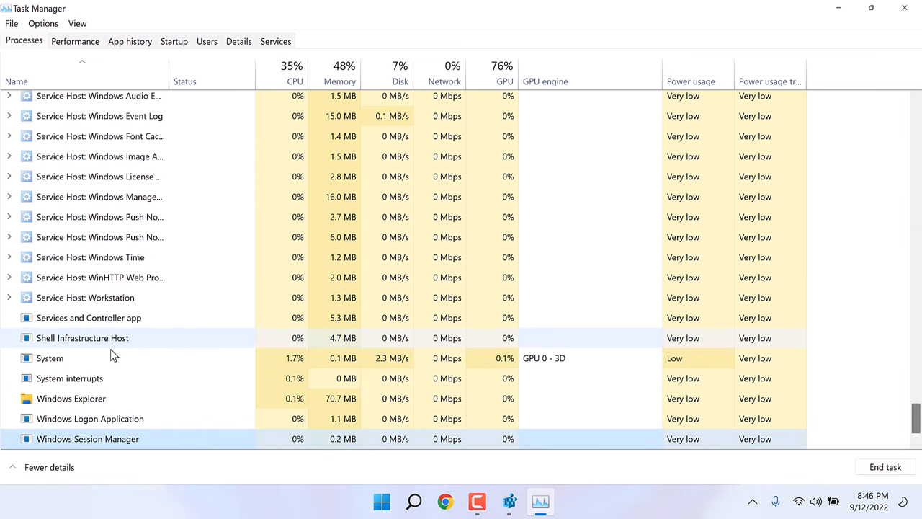
right_click(70, 397)
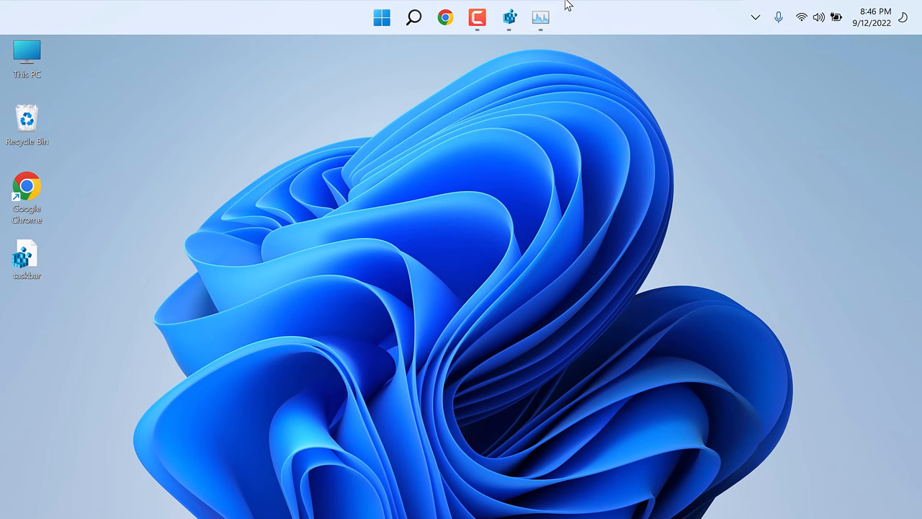
mouse_move(314, 12)
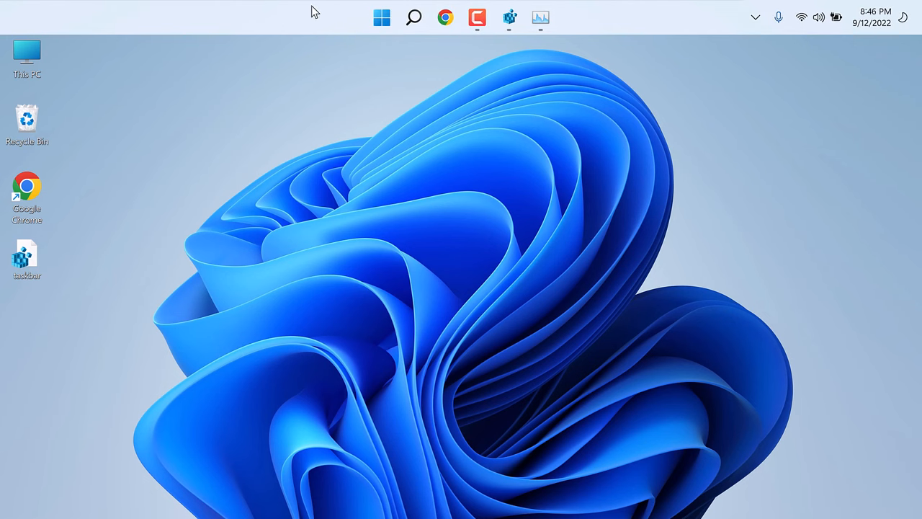
mouse_move(545, 180)
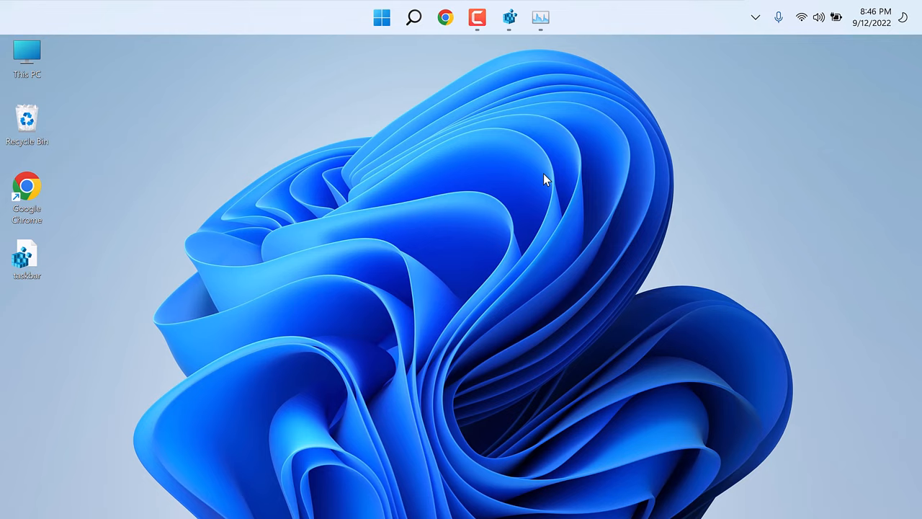
Step: Set the Settings position byte to 02, then restart Windows Explorer in Task Manager
left_click(509, 17)
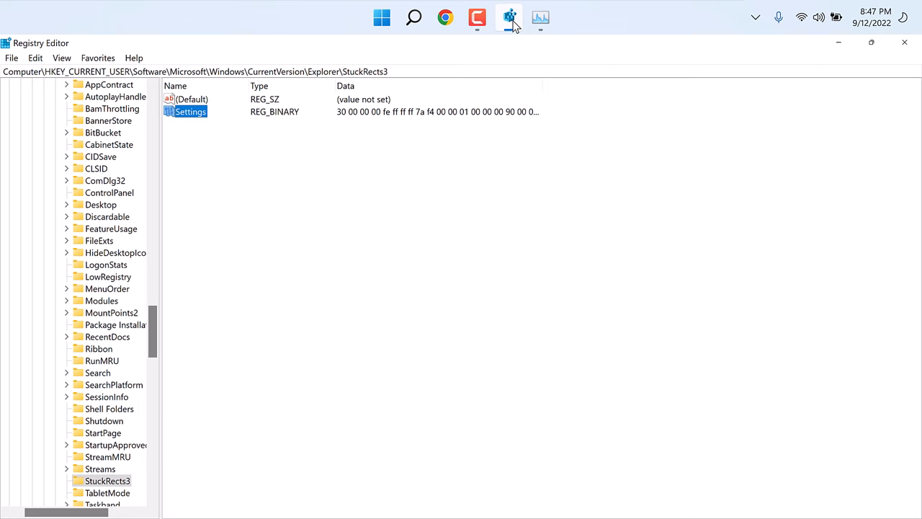
double_click(190, 111)
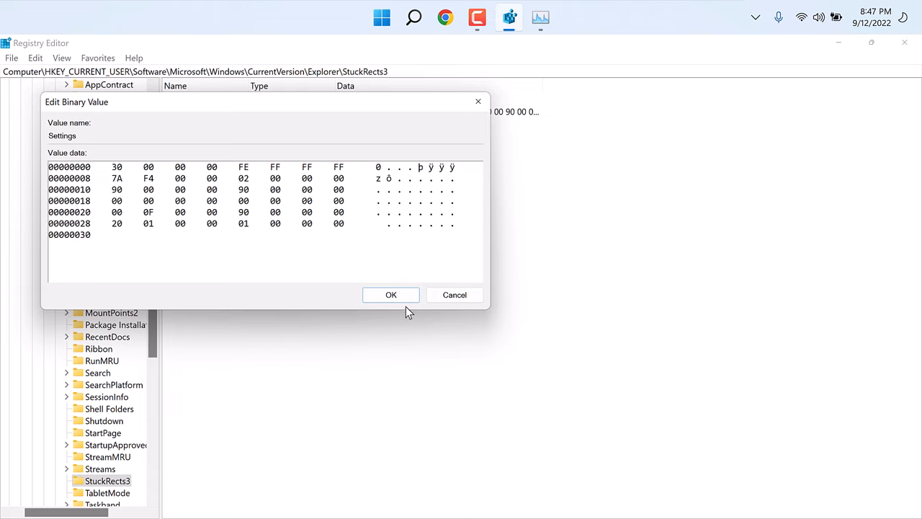
left_click(391, 295)
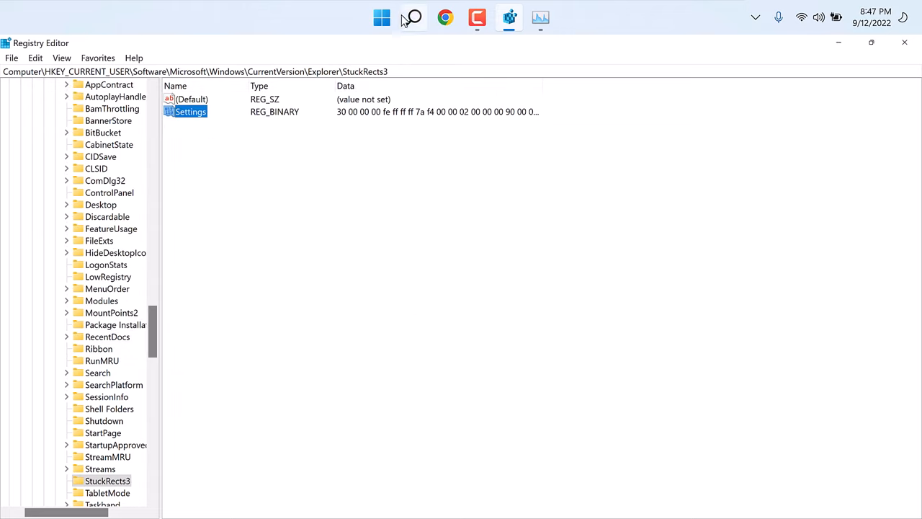
left_click(412, 18)
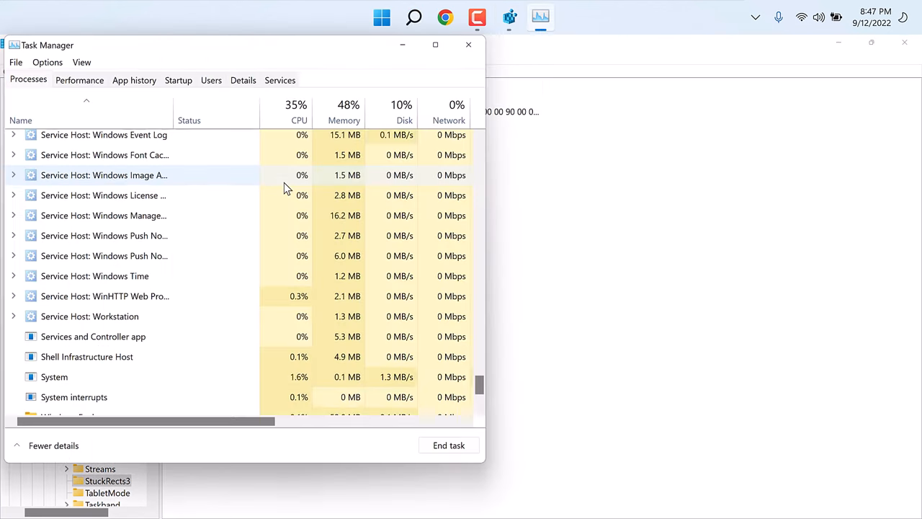
right_click(74, 384)
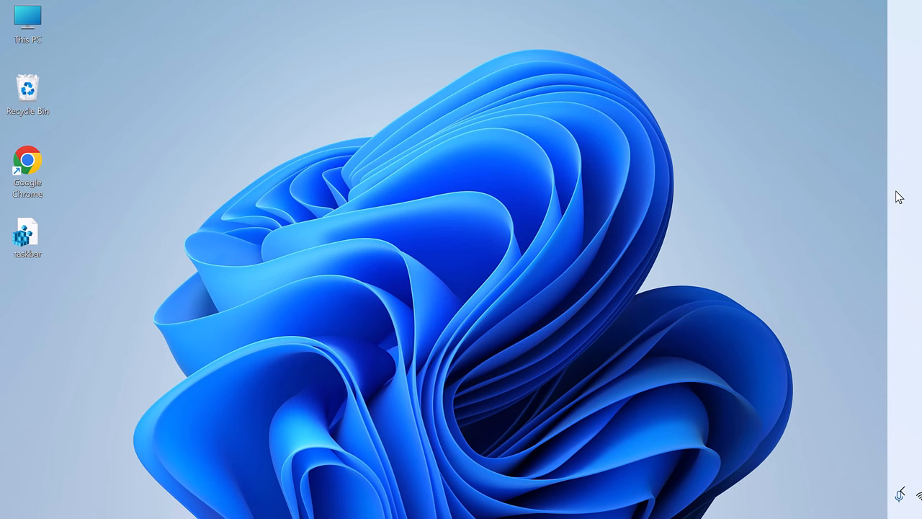
mouse_move(905, 77)
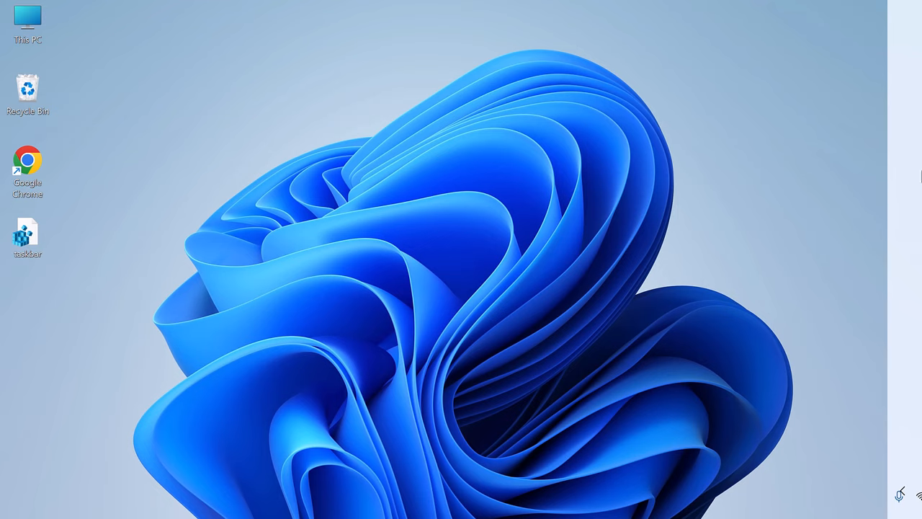
mouse_move(910, 179)
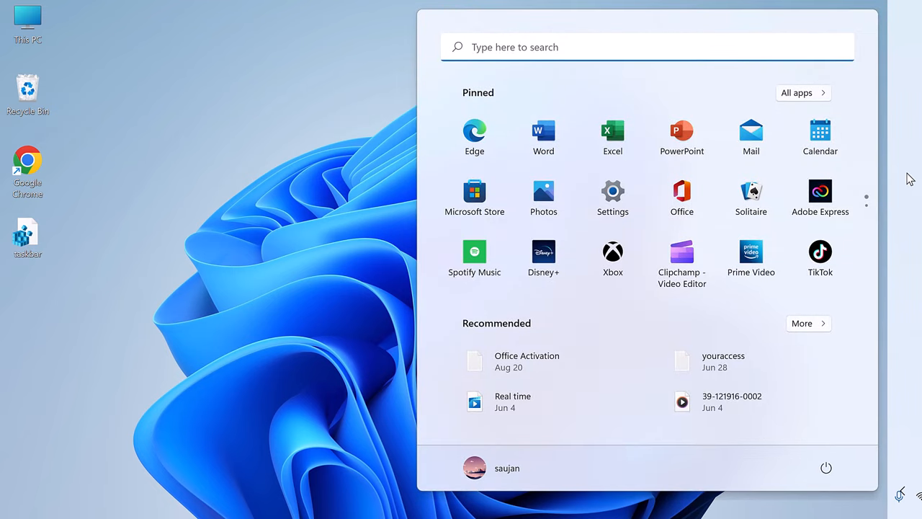
Step: Relaunch Registry Editor via a 'reg' search and set the position byte to 00
type("reg")
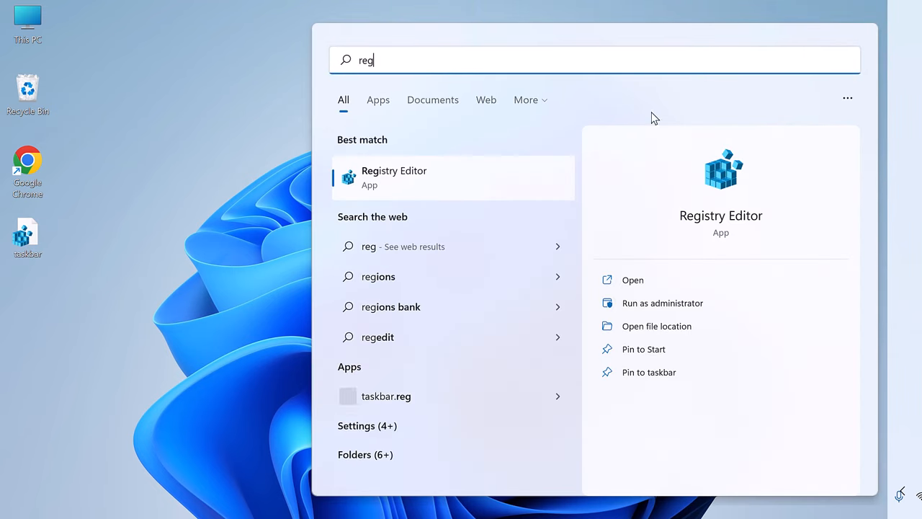
left_click(394, 177)
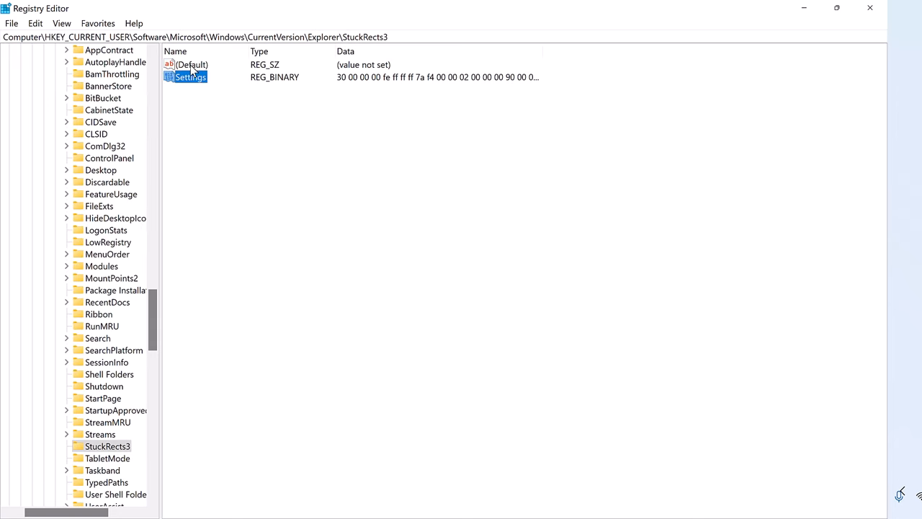
double_click(189, 77)
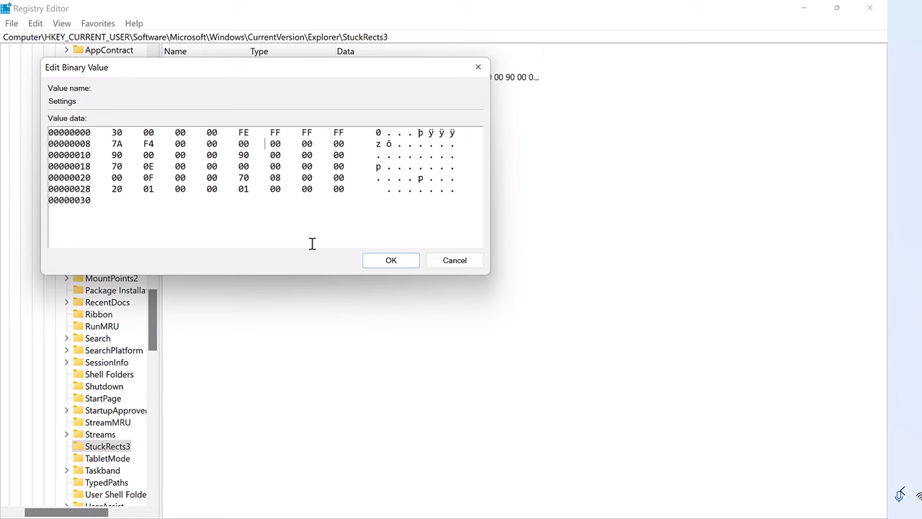
left_click(391, 260)
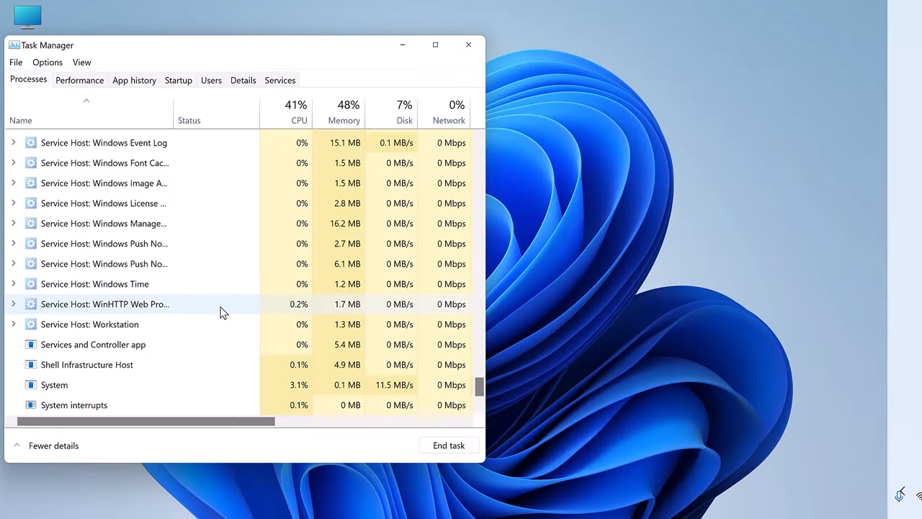
Step: Restart the Windows Explorer process from its Task Manager context menu
right_click(105, 303)
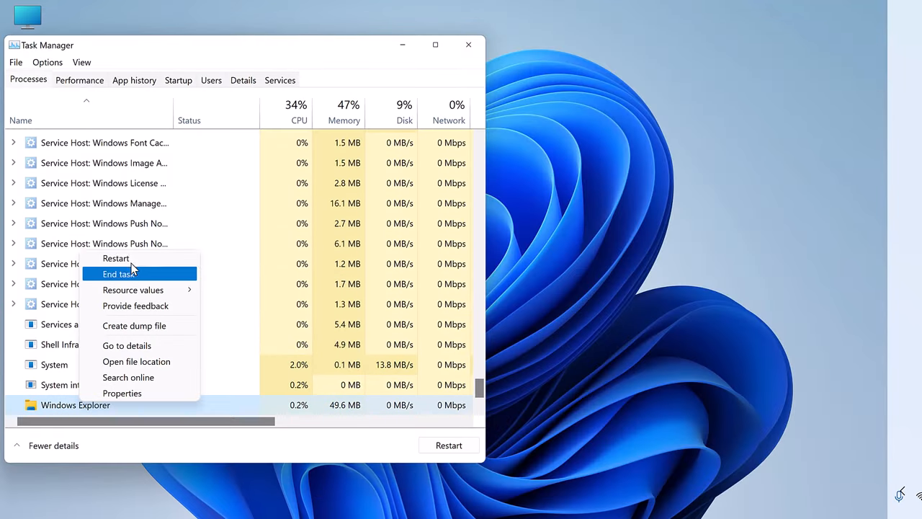
left_click(117, 274)
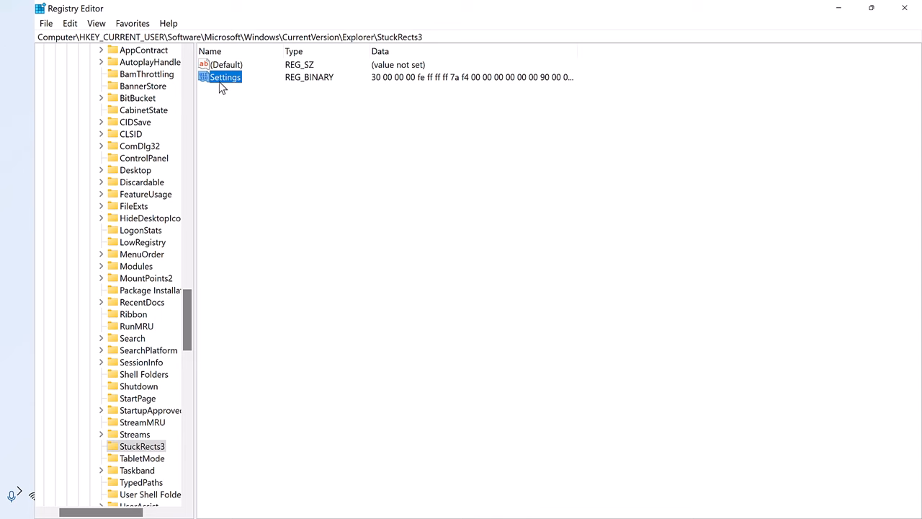
Step: Type 03 over the Settings position byte and save the value
double_click(224, 78)
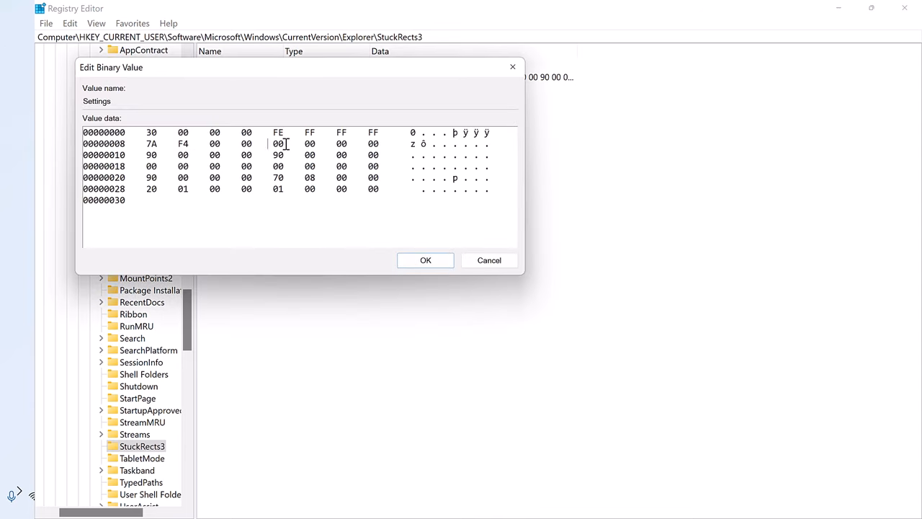
type("03")
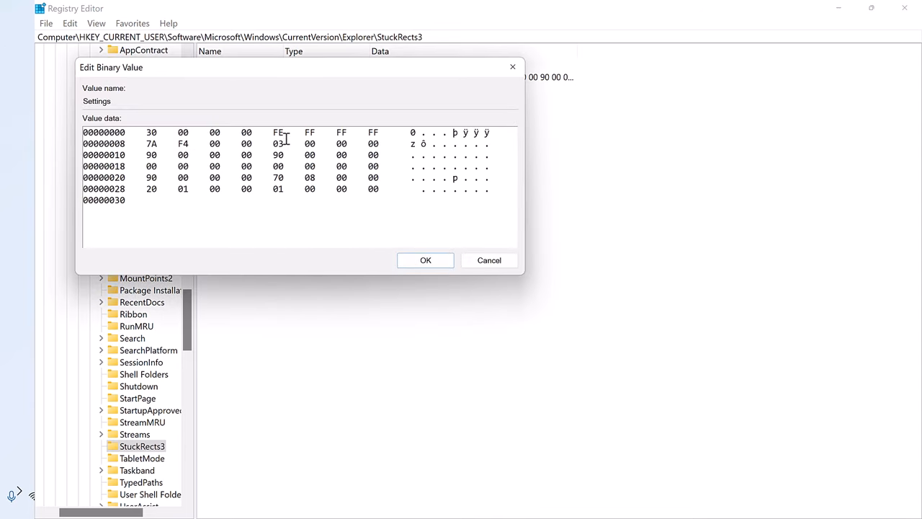
left_click(489, 260)
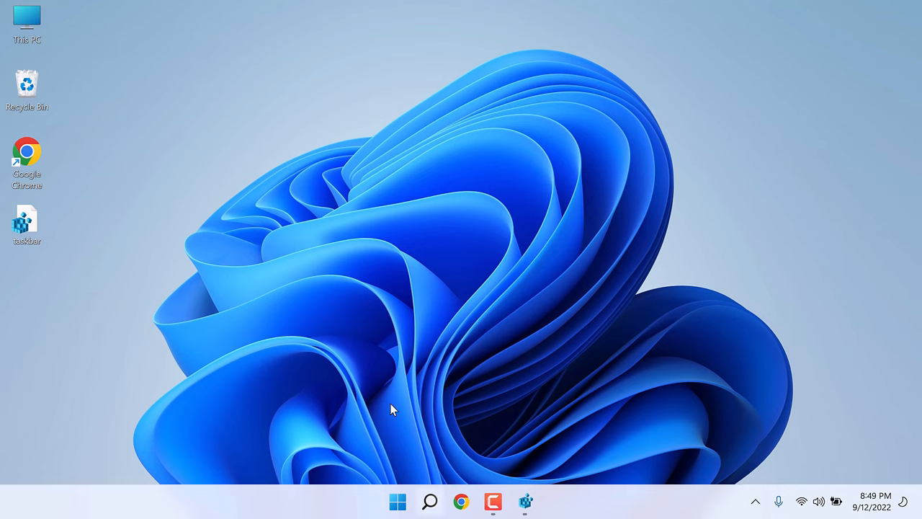
mouse_move(160, 294)
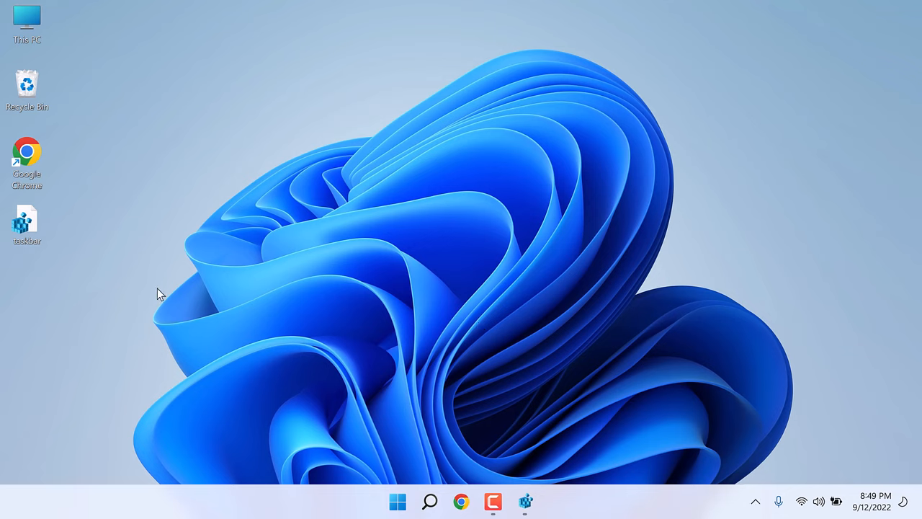